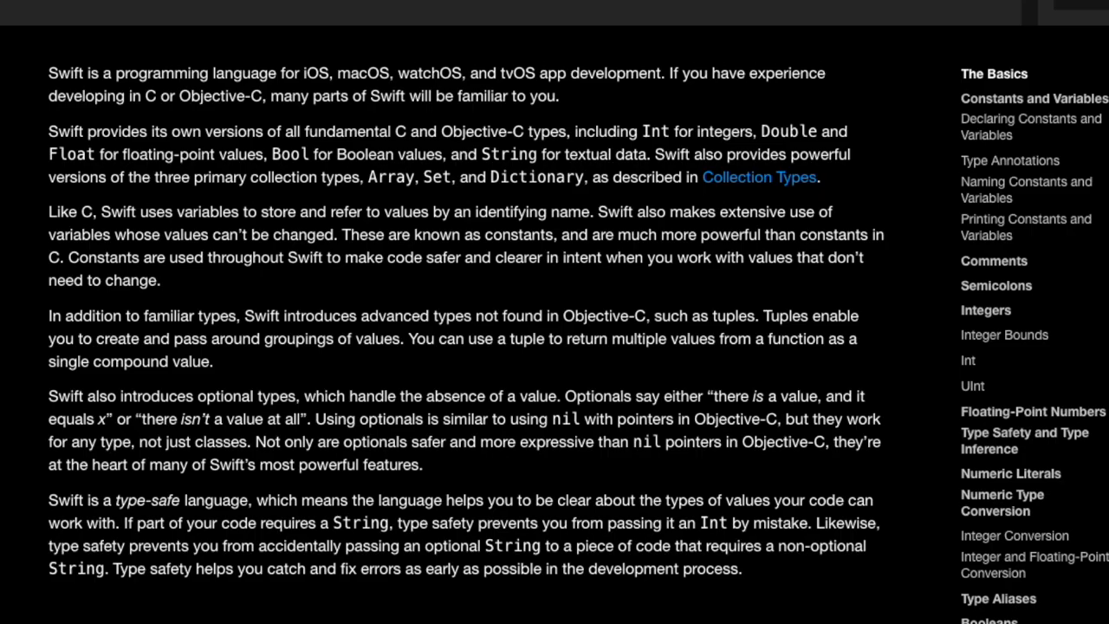
pyautogui.scroll(-3)
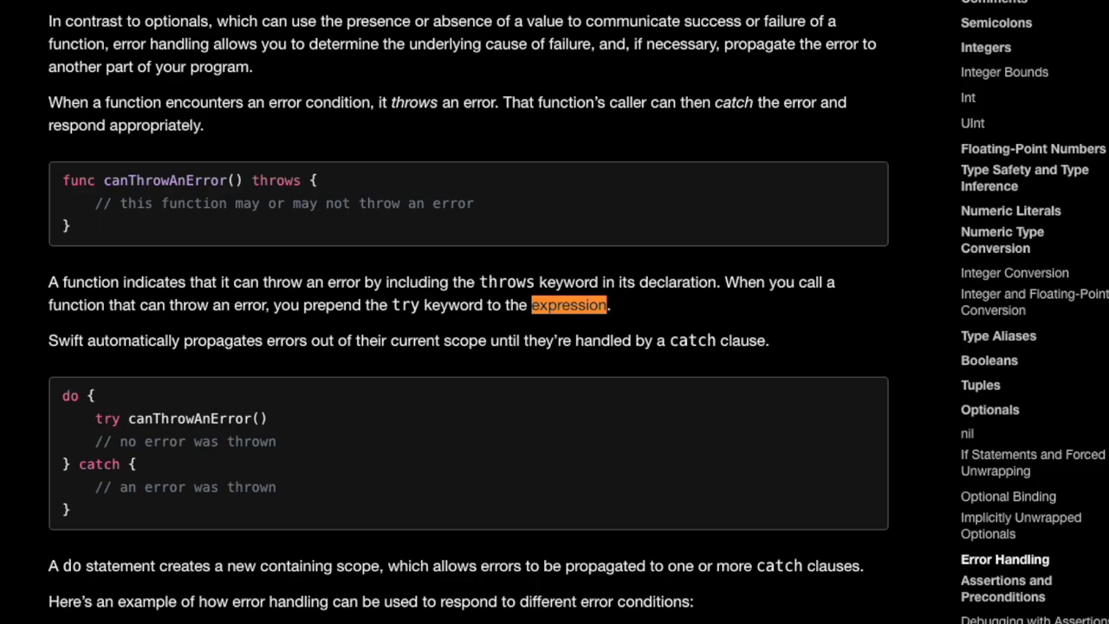